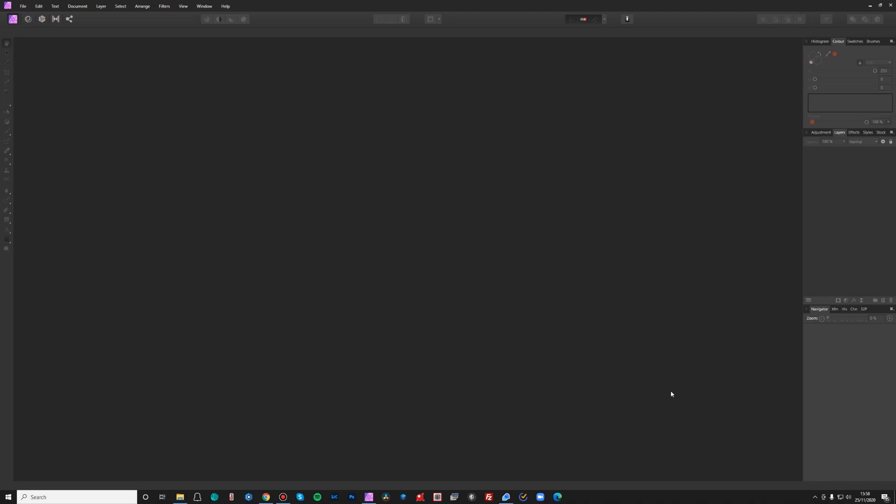
mouse_move(487, 180)
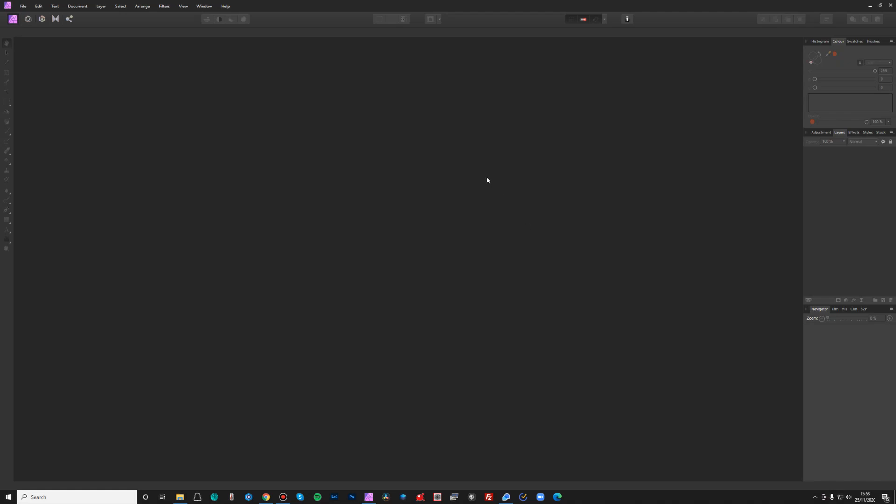
mouse_move(361, 174)
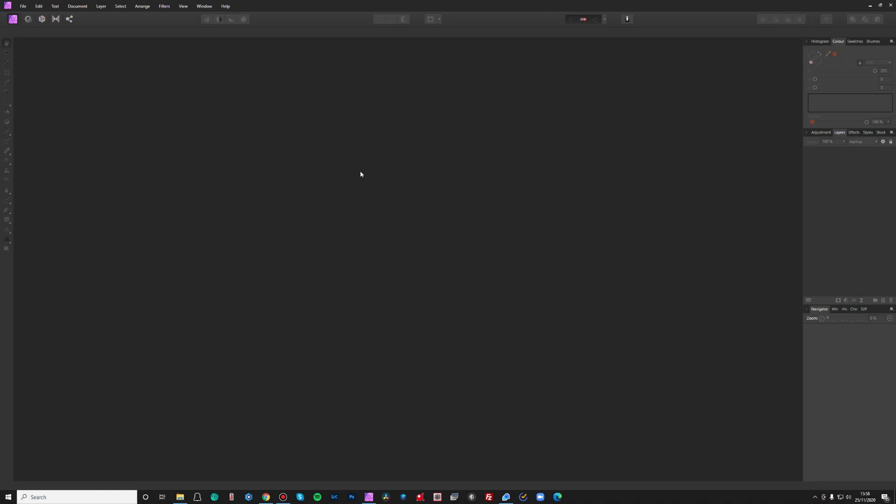
mouse_move(142, 68)
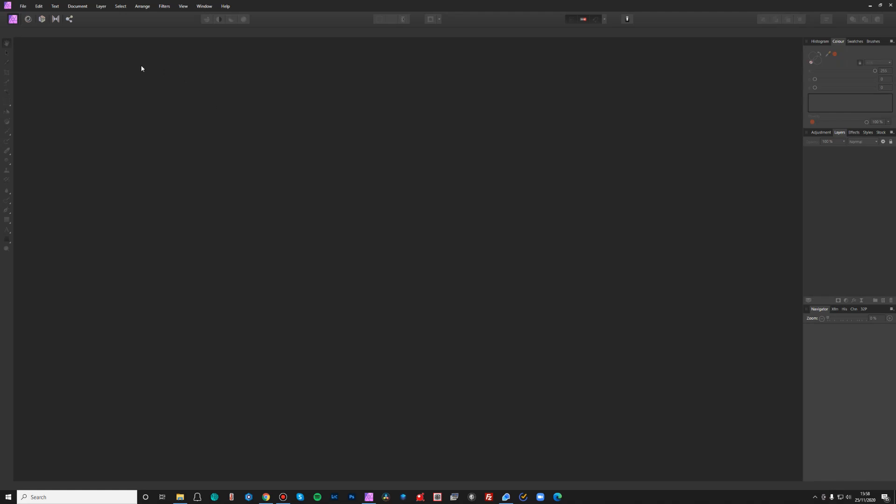
mouse_move(24, 8)
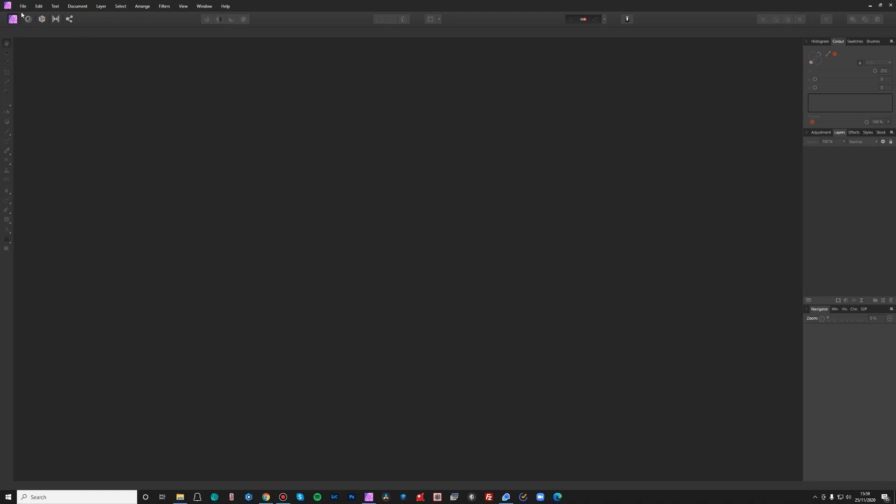
Step: Open the Affinity Test 360° interior JPG from the file dialog
click(25, 6)
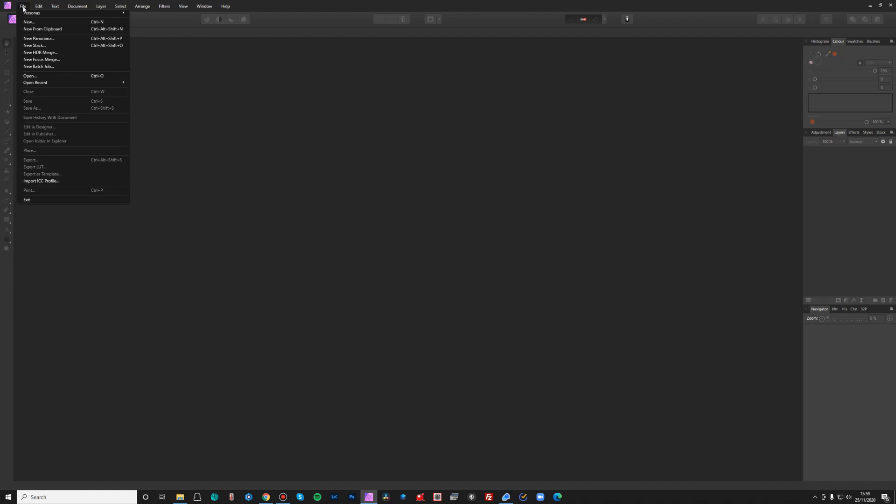
mouse_move(148, 97)
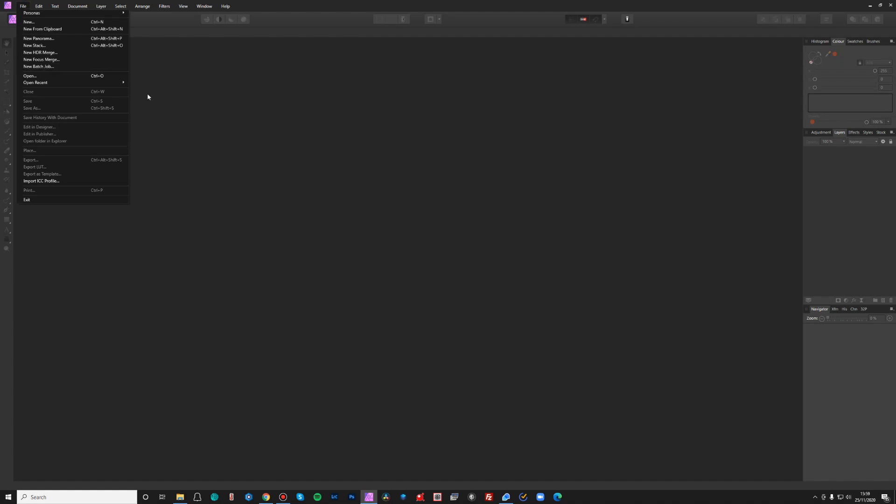
mouse_move(77, 82)
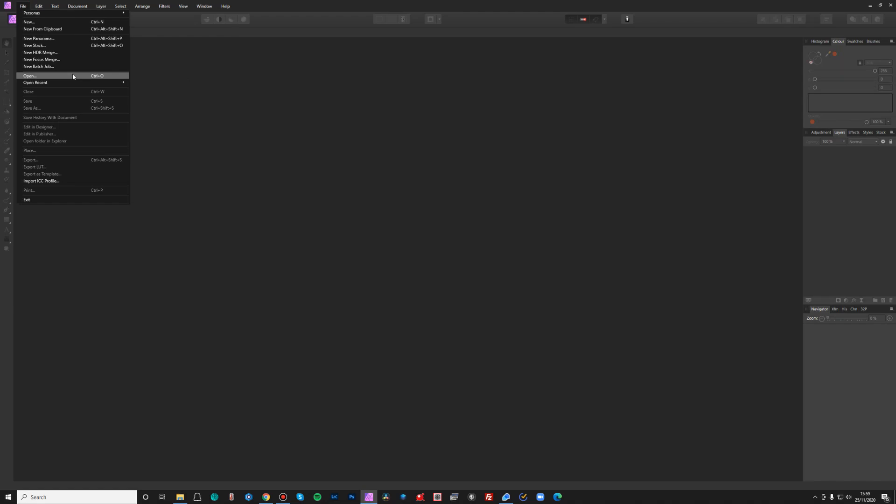
click(30, 75)
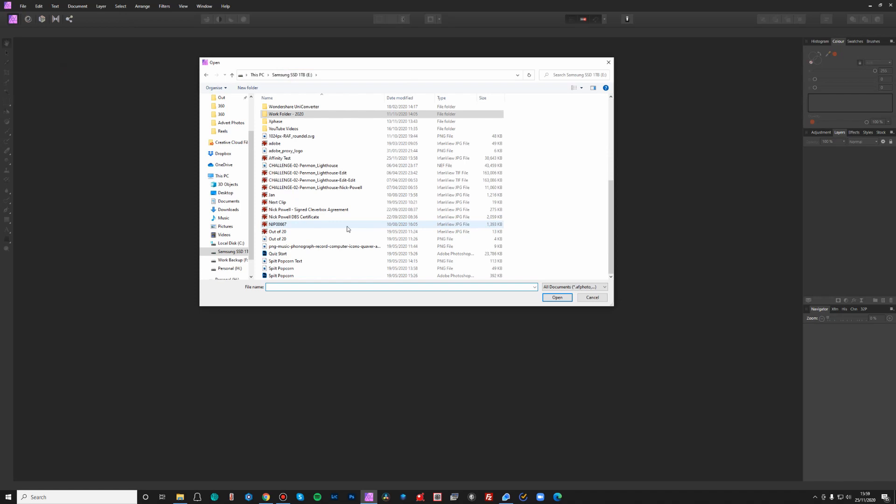
click(306, 157)
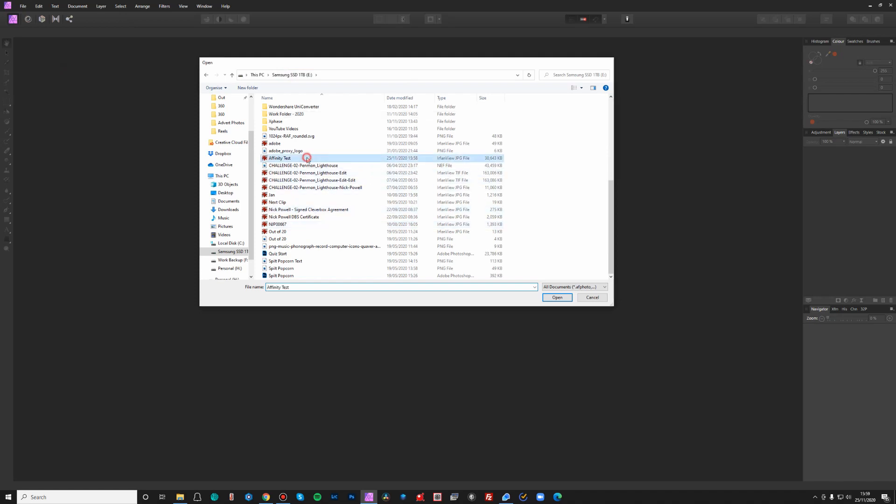
click(557, 297)
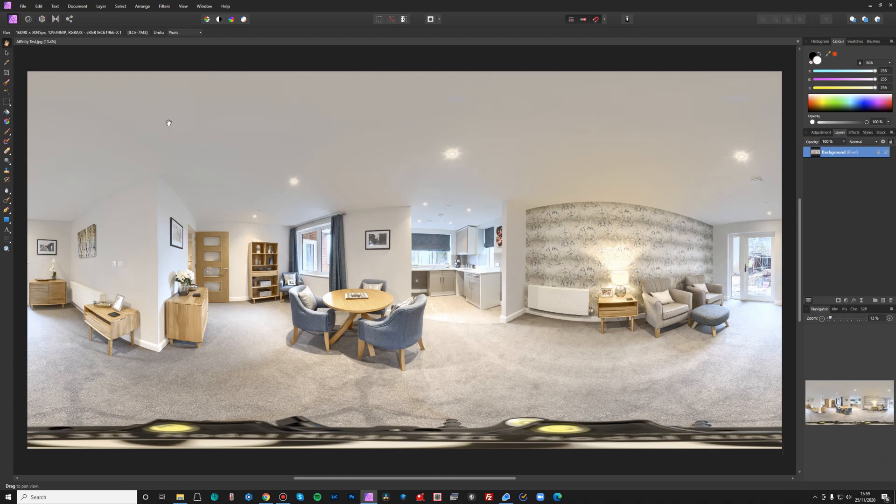
mouse_move(109, 23)
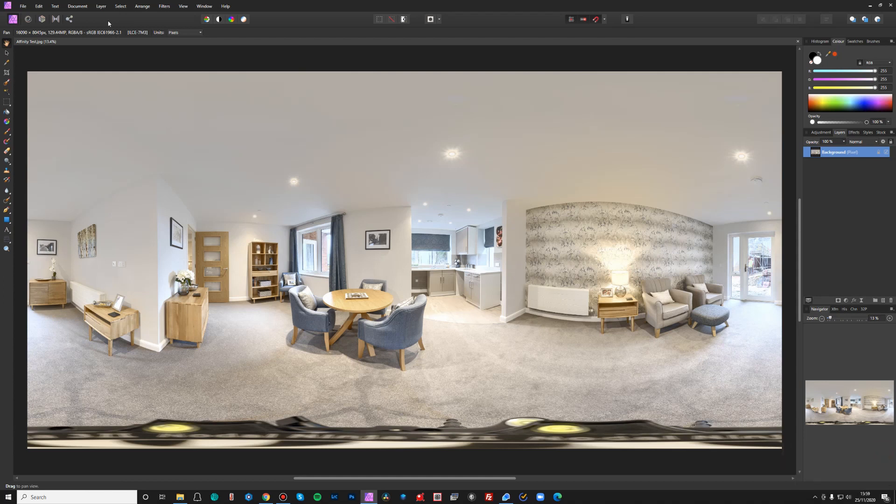
Step: Enable Equirectangular live projection and tilt the view straight down onto the tripod
click(101, 6)
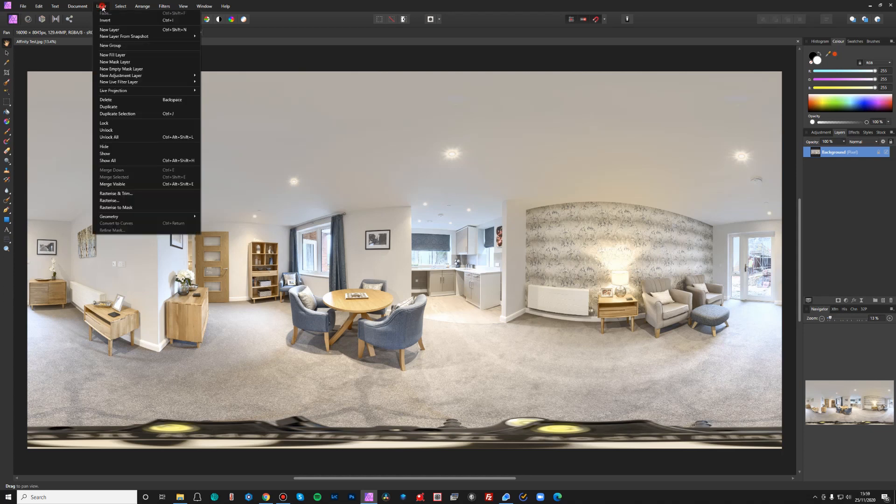
mouse_move(140, 90)
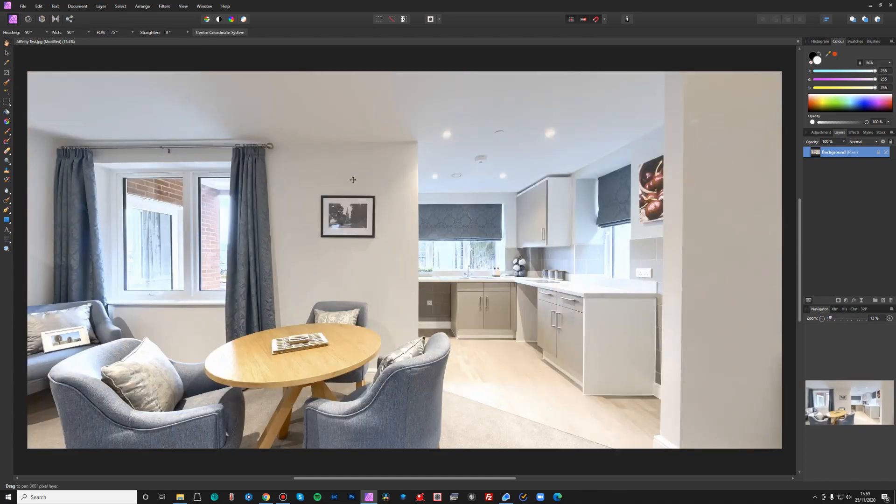
drag(353, 180, 226, 212)
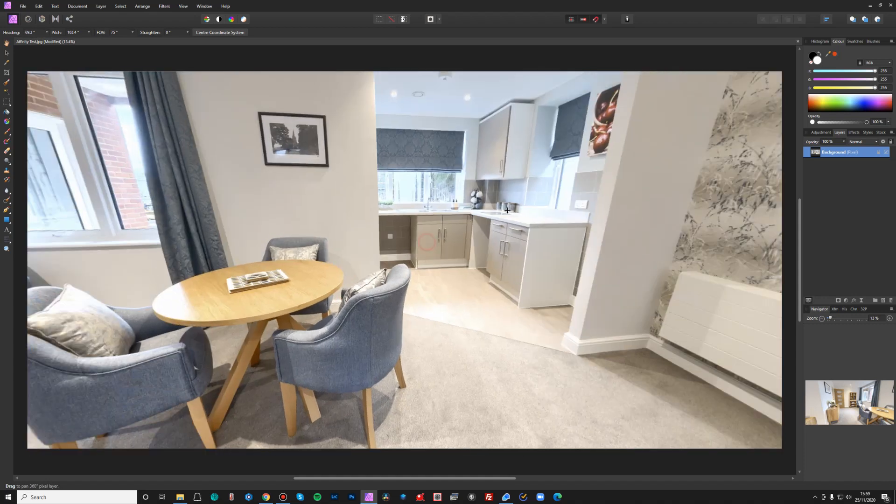
drag(507, 210, 365, 353)
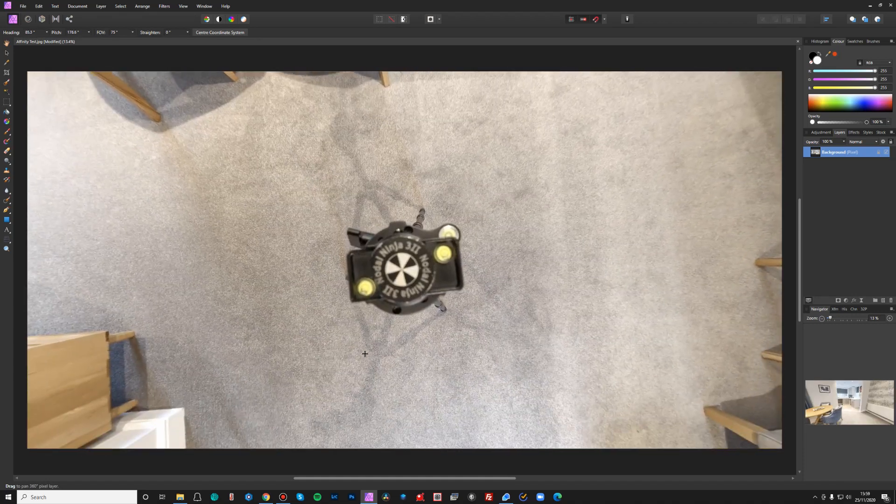
drag(365, 354, 360, 345)
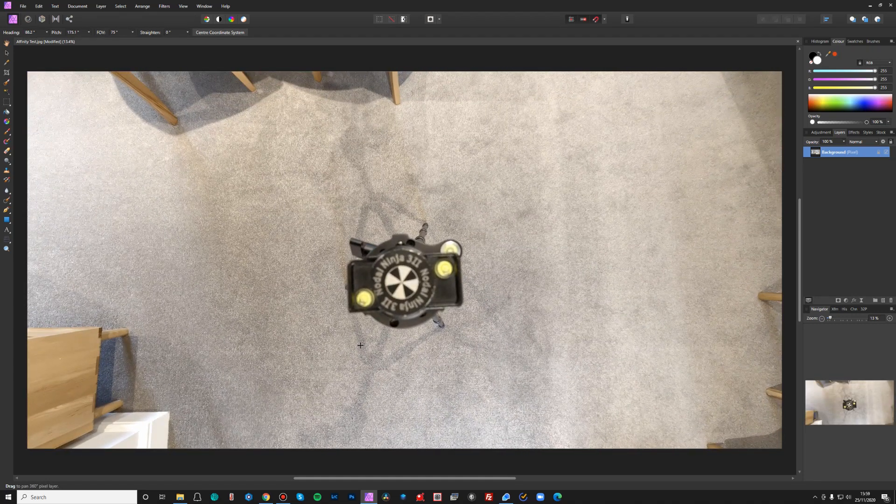
mouse_move(174, 77)
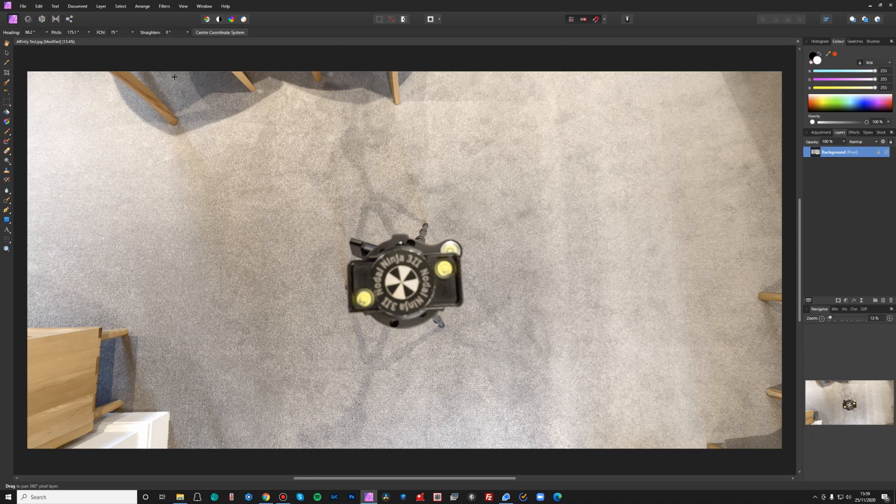
Step: Adjust the FOV slider to about 90° and keep the tripod centred in the downward view
drag(120, 40, 137, 40)
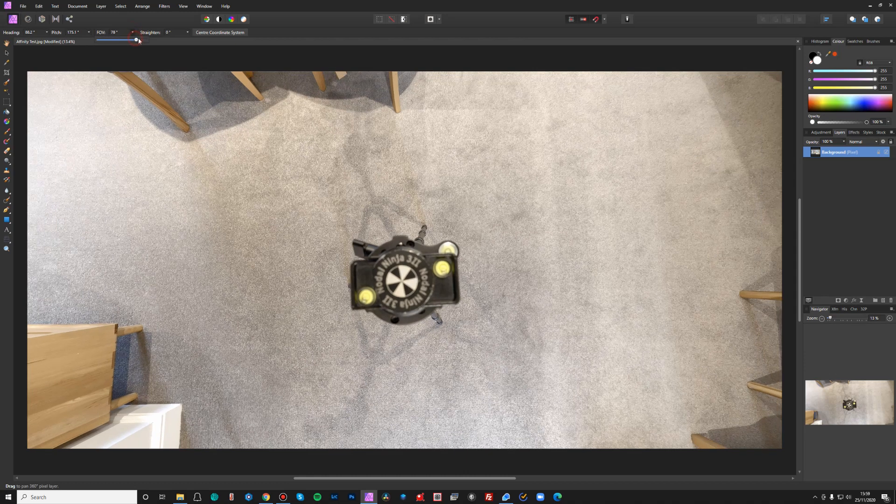
drag(136, 40, 146, 40)
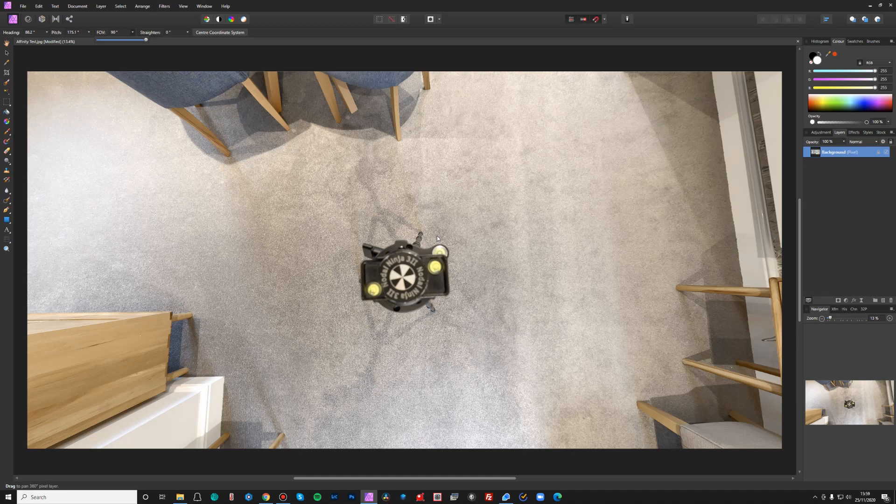
drag(436, 239, 437, 246)
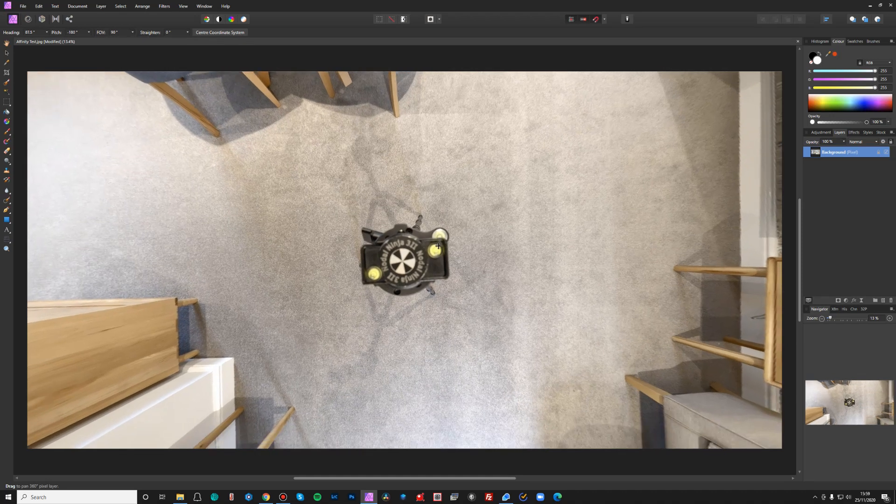
drag(134, 39, 133, 39)
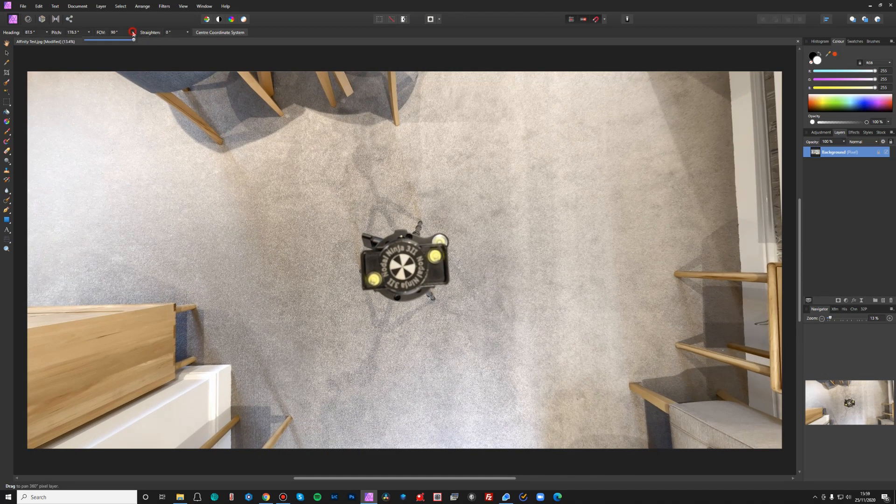
drag(134, 41, 120, 40)
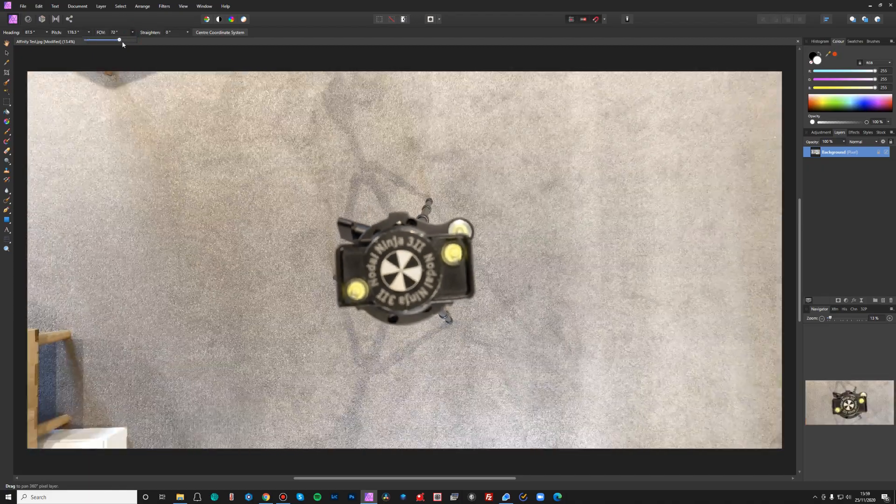
drag(118, 40, 133, 40)
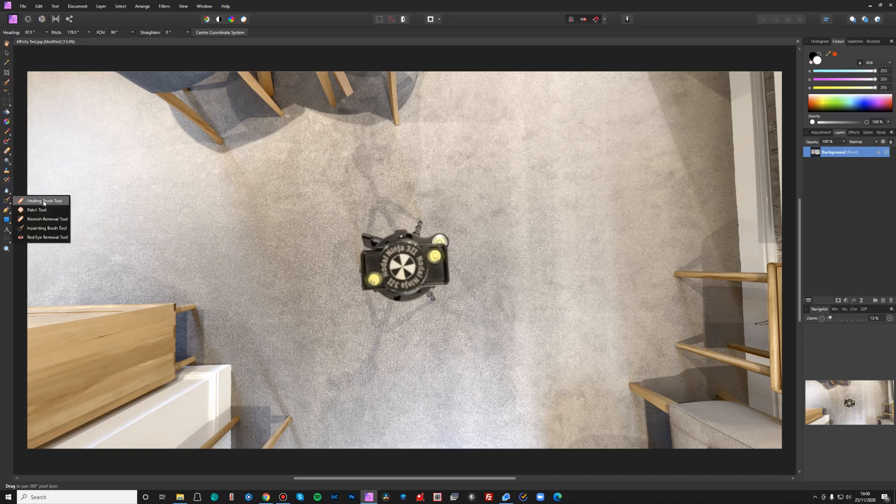
mouse_move(45, 218)
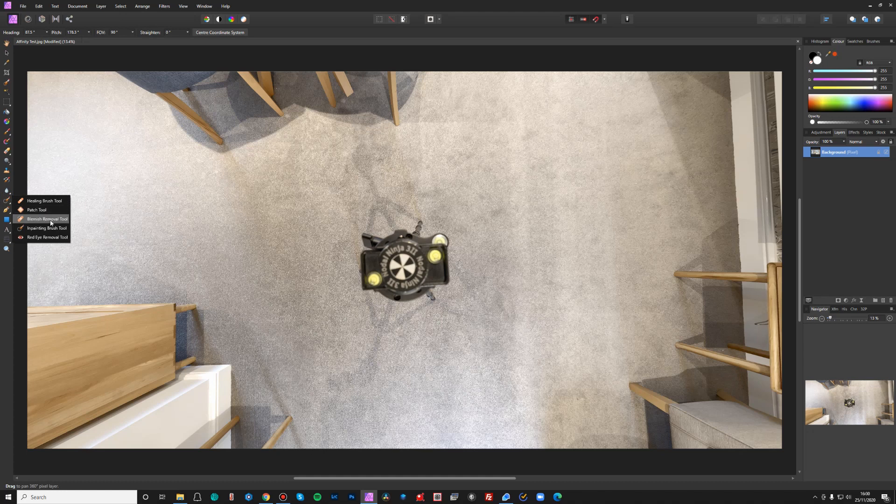
mouse_move(52, 238)
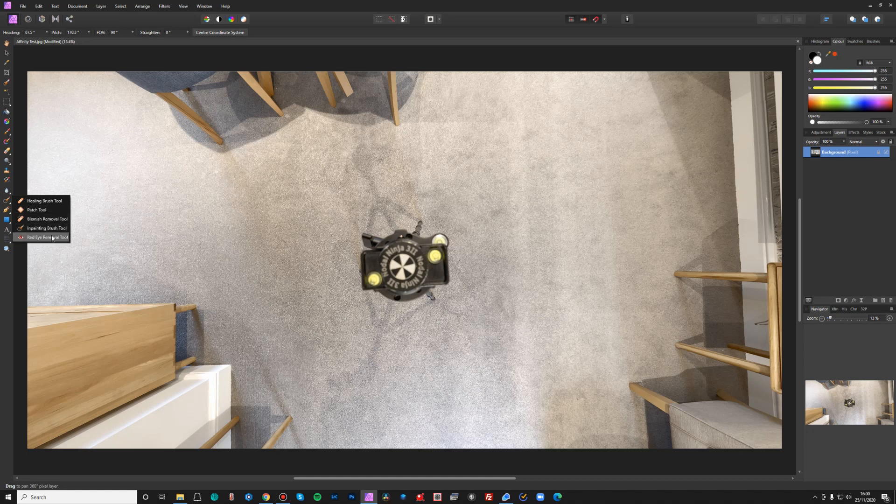
mouse_move(43, 227)
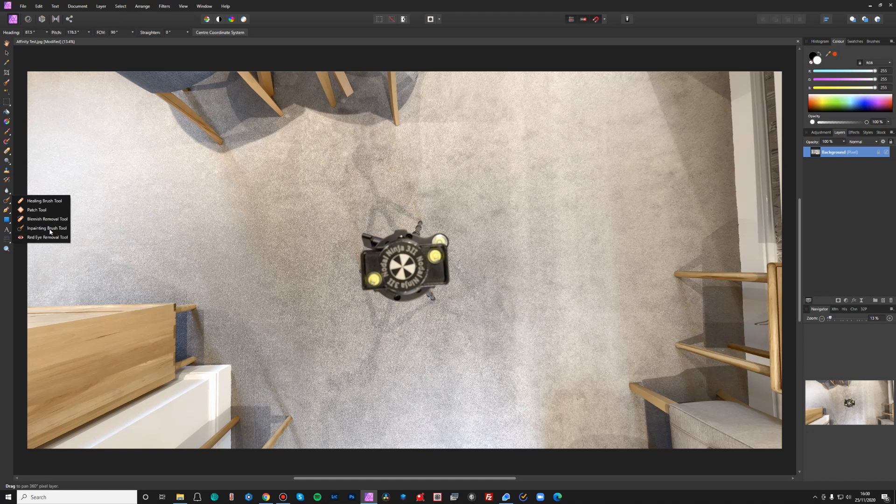
Step: Select the Inpainting Brush Tool from the retouch tools
click(47, 227)
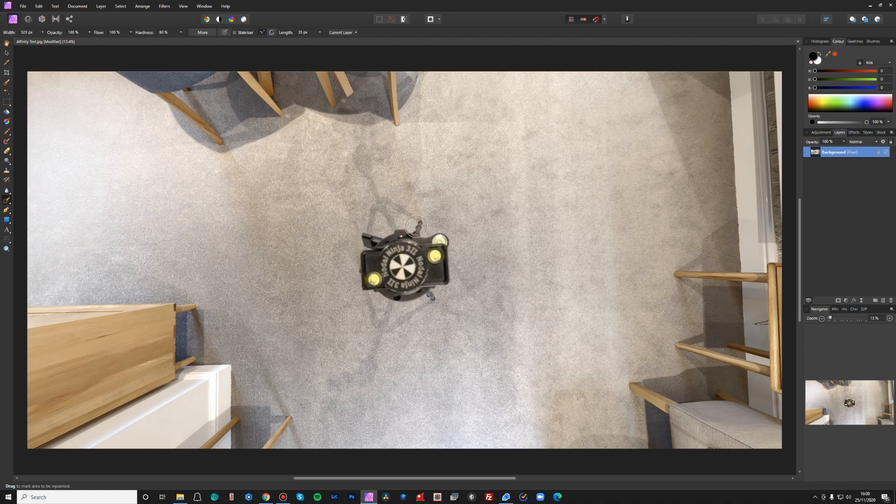
Step: Paint over the whole tripod base so it is inpainted with matching carpet
drag(417, 229, 380, 245)
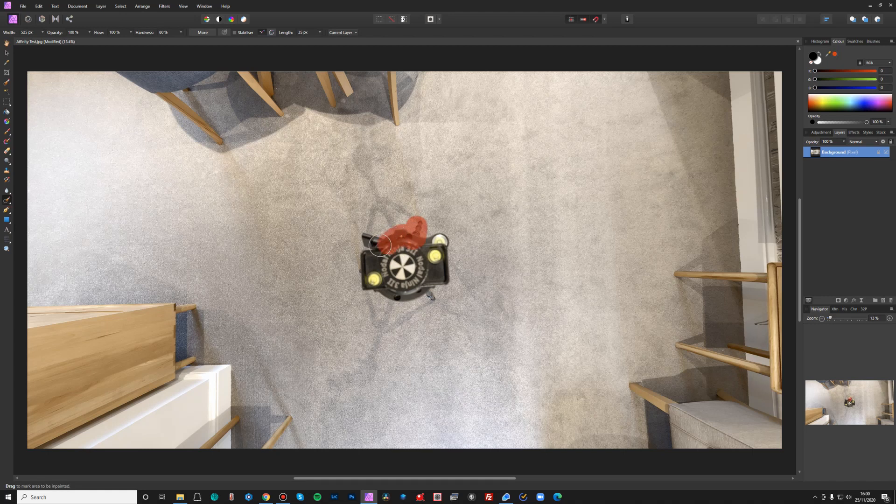
drag(379, 246, 369, 280)
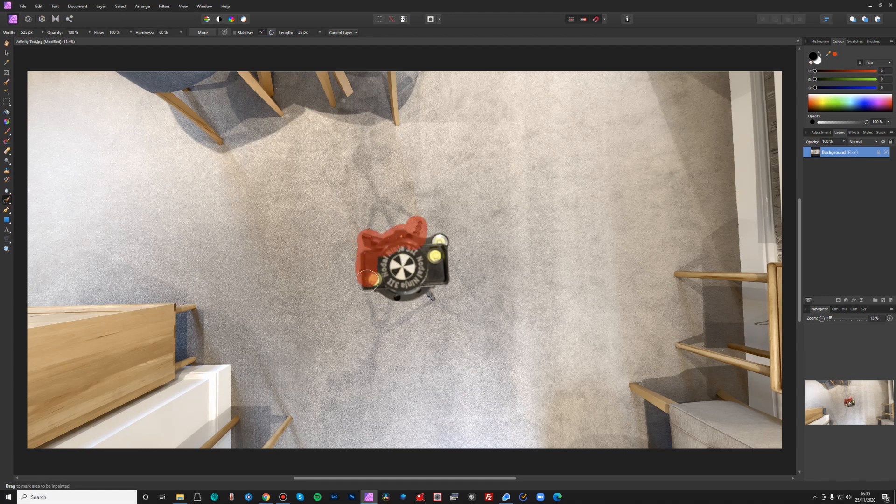
drag(368, 280, 422, 290)
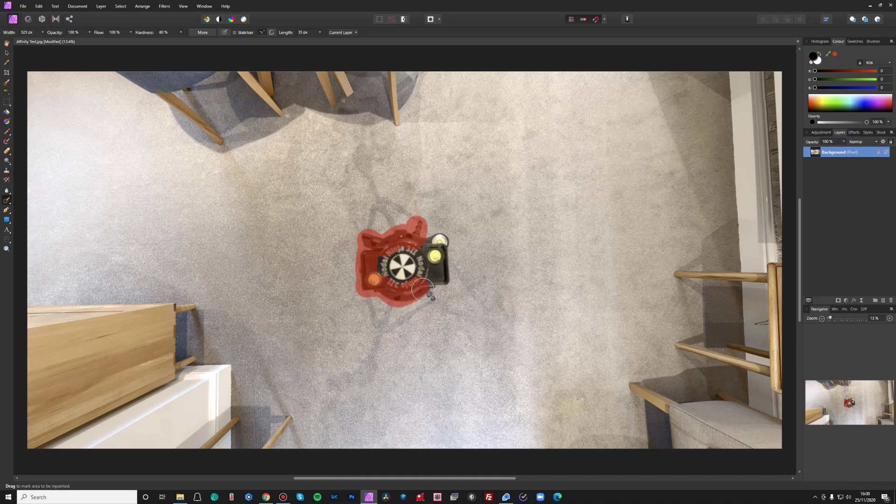
drag(423, 291, 442, 241)
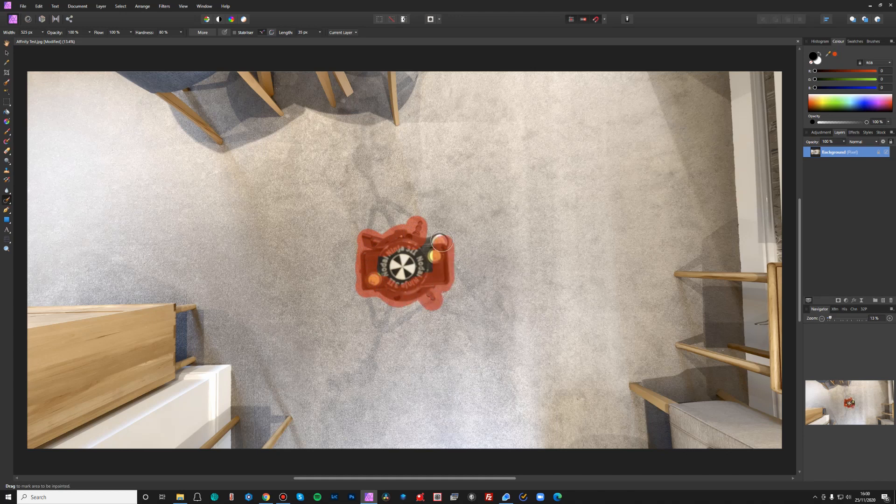
drag(442, 242, 406, 267)
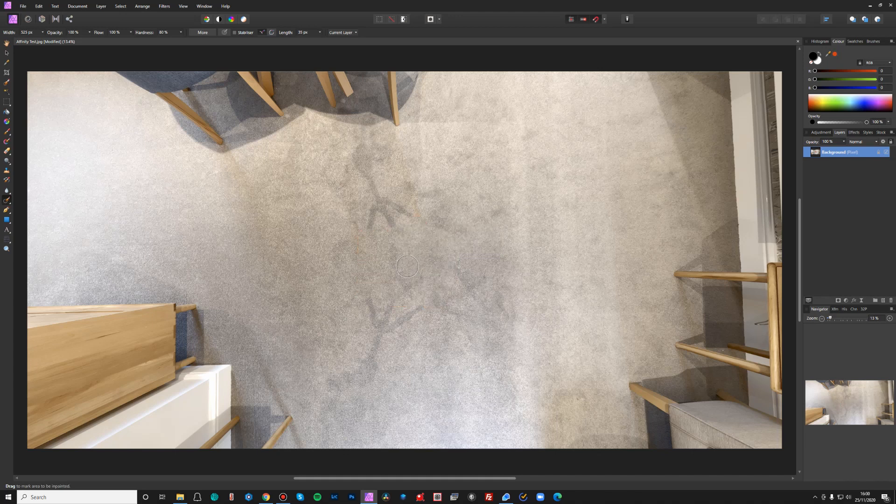
mouse_move(431, 278)
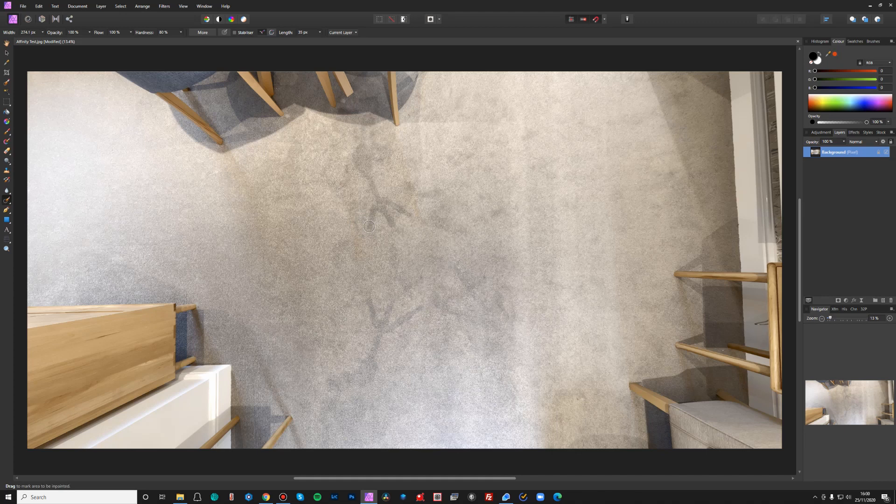
Step: Inpaint away the upper leg shadow and the dark patch near the floor centre
drag(370, 205, 369, 222)
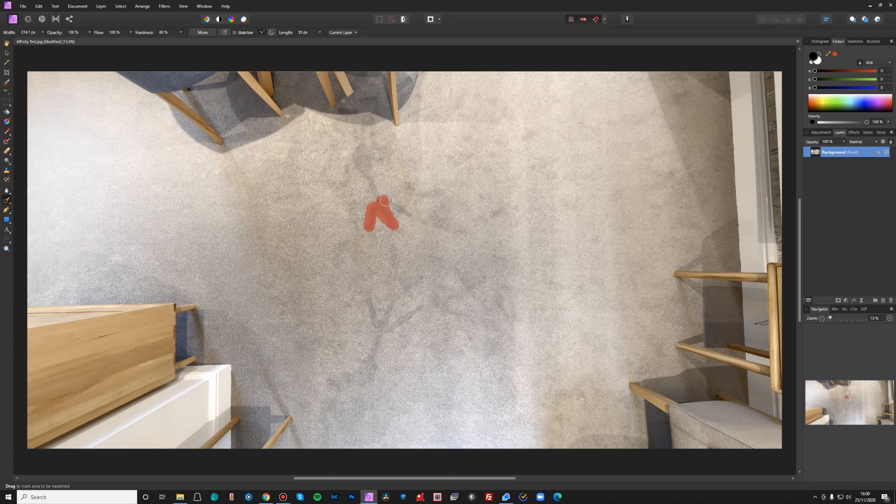
drag(384, 200, 411, 214)
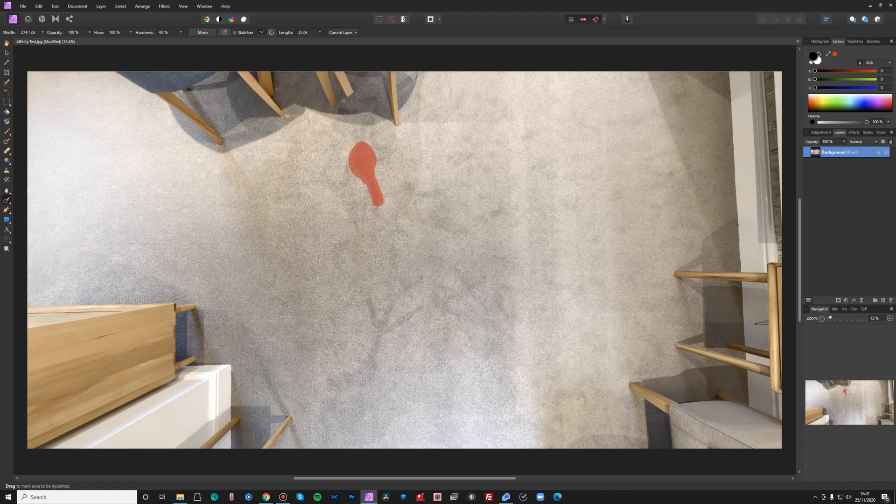
click(402, 235)
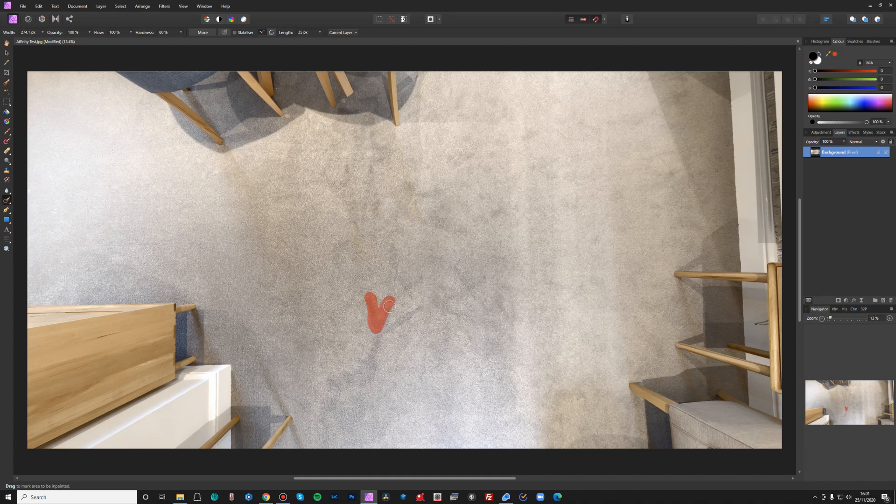
drag(388, 315, 423, 307)
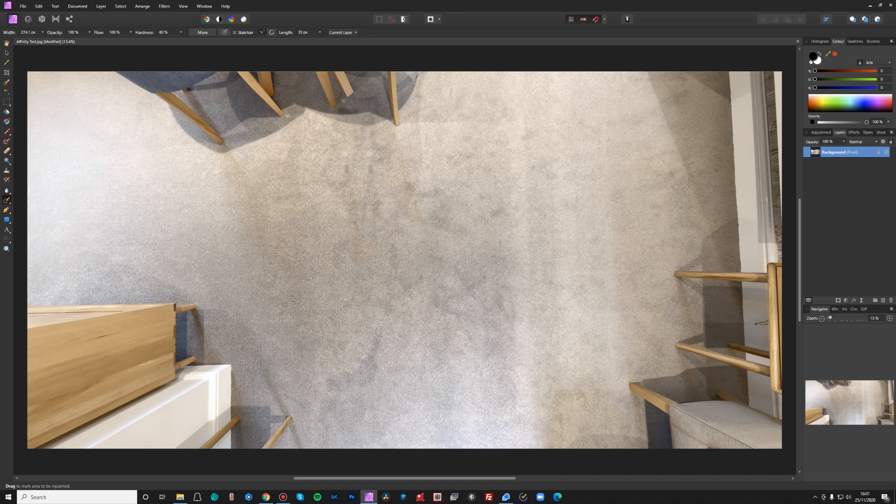
Step: Inpaint away the lower tripod leg shadow including its wide end
drag(380, 331, 368, 381)
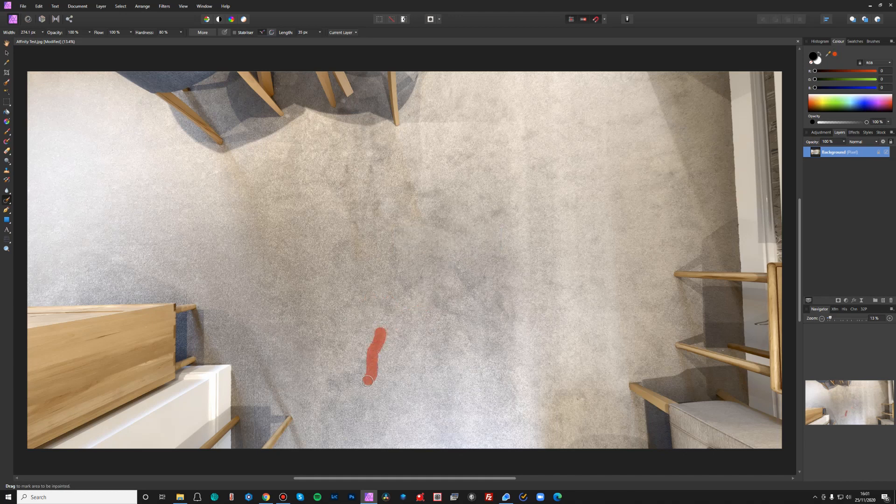
drag(368, 380, 362, 362)
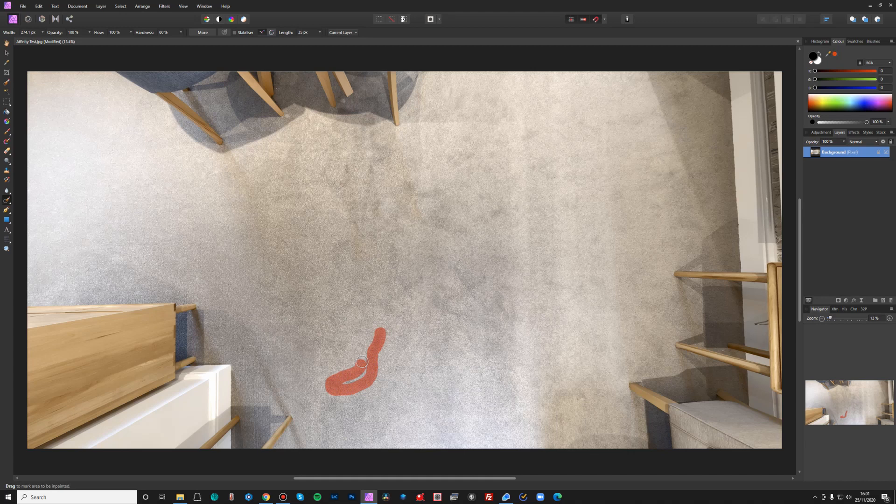
drag(361, 362, 365, 366)
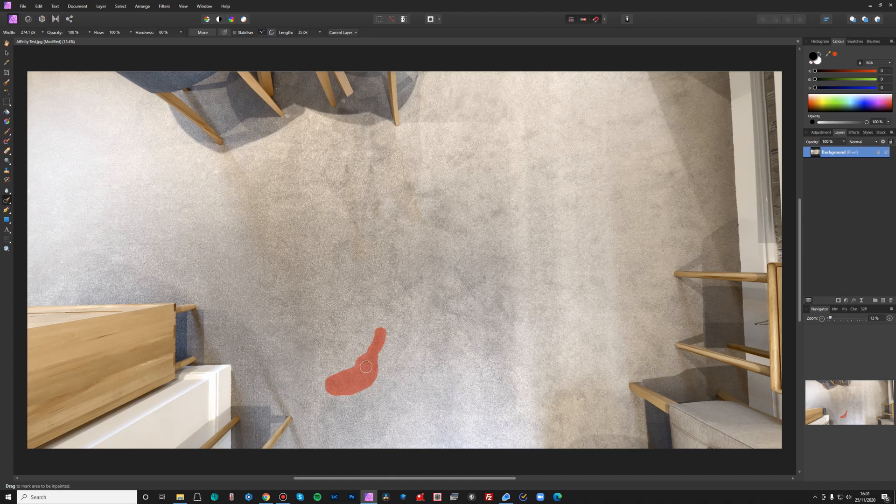
click(366, 369)
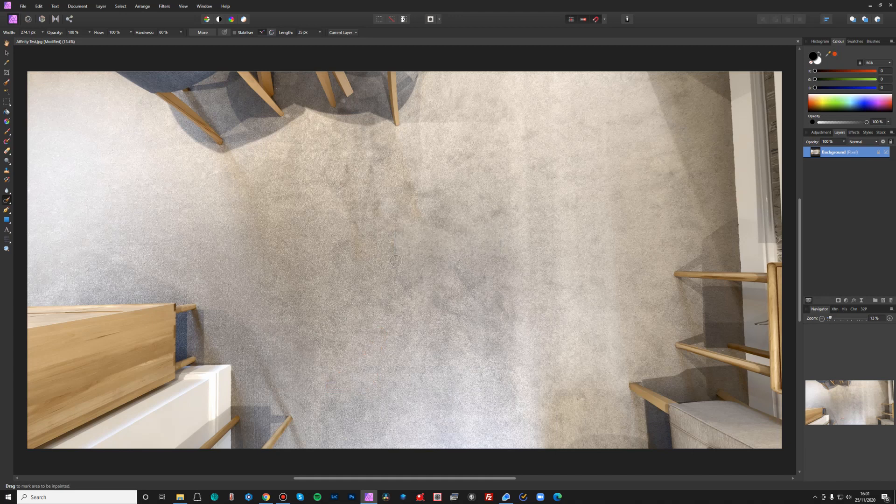
mouse_move(5, 199)
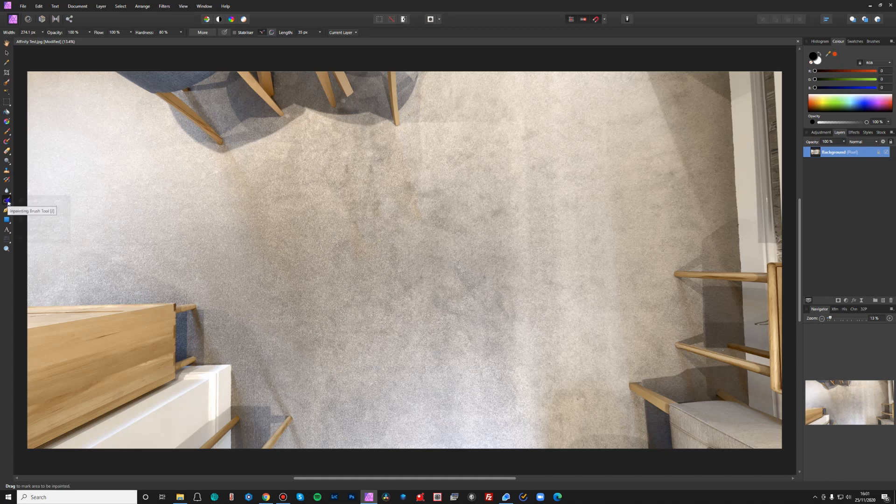
Step: Switch to the Patch Tool and outline a small leftover carpet mark, then dismiss it
click(6, 200)
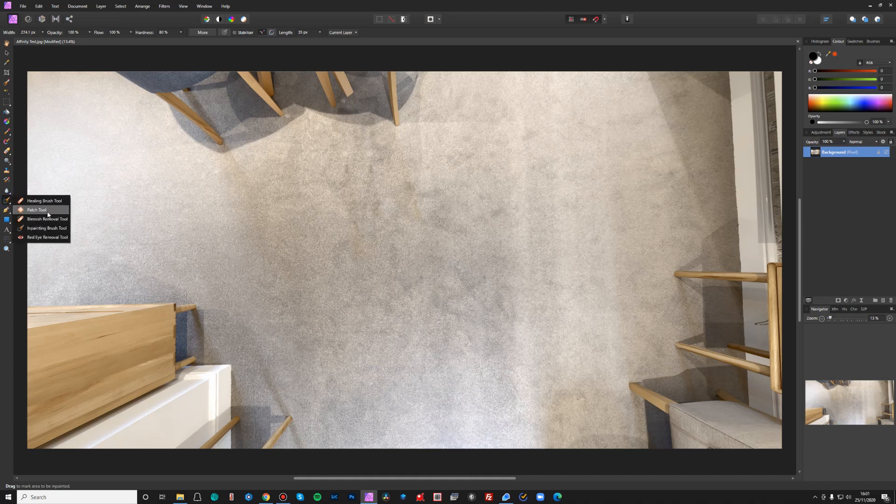
click(36, 209)
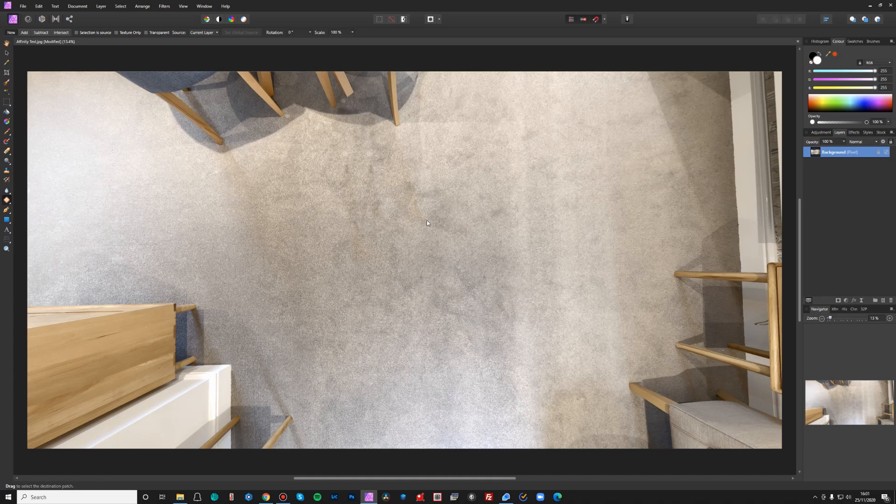
mouse_move(430, 238)
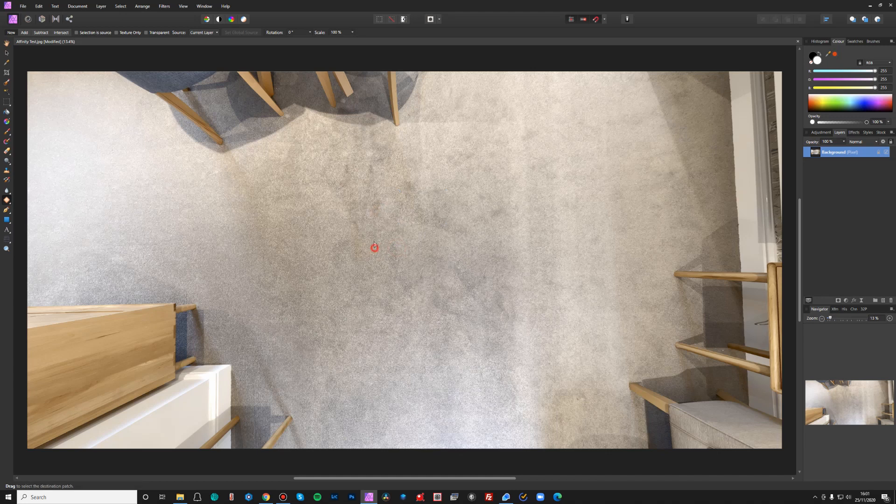
drag(375, 246, 368, 257)
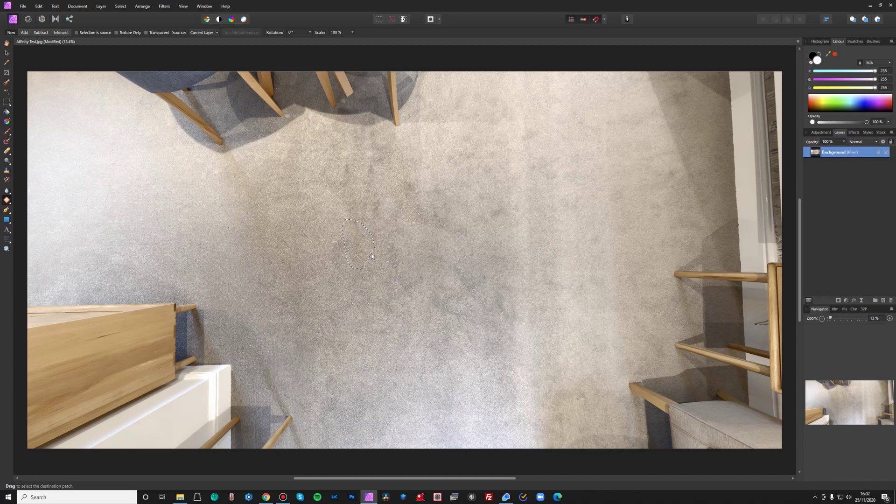
click(356, 246)
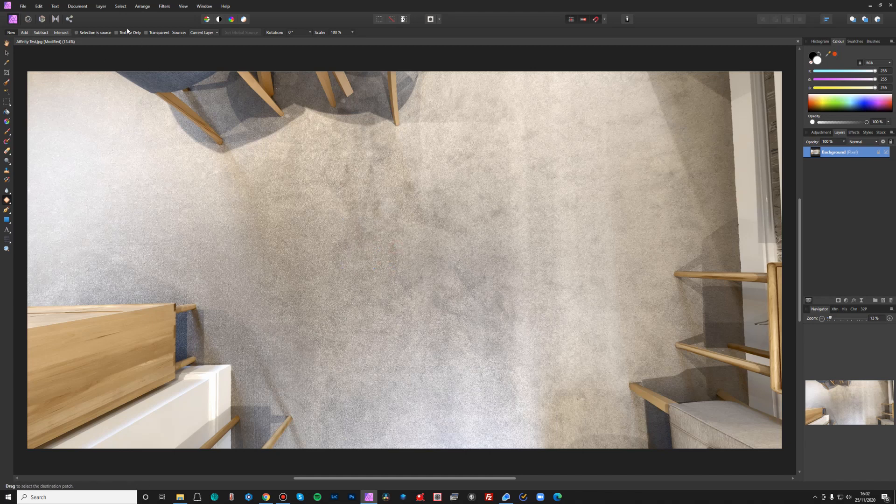
Step: Pan the live 360° view toward the wall to frame the church picture
click(99, 6)
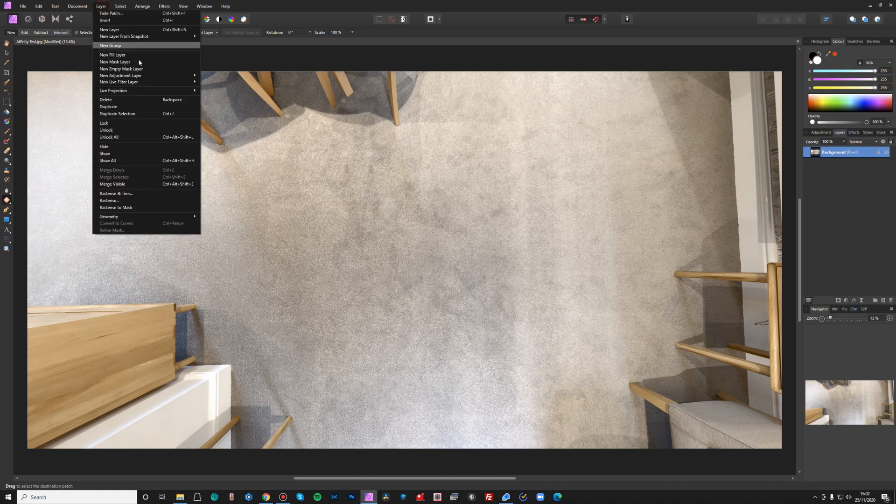
mouse_move(113, 91)
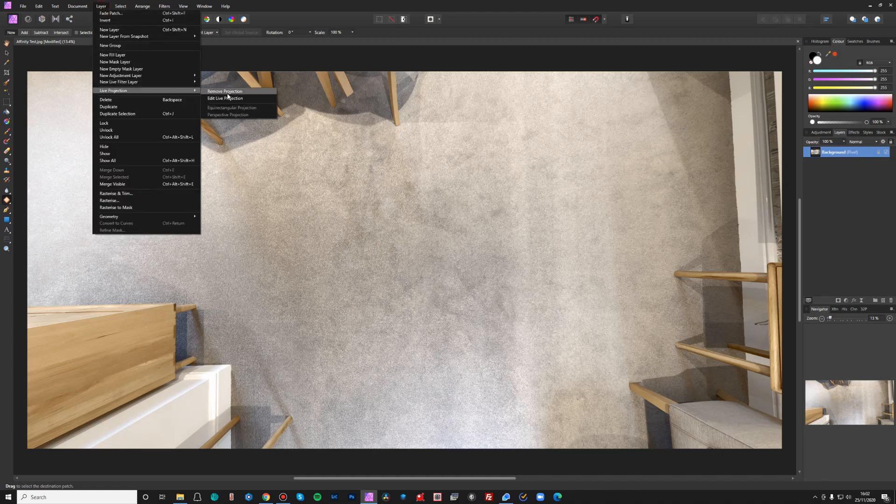
click(224, 91)
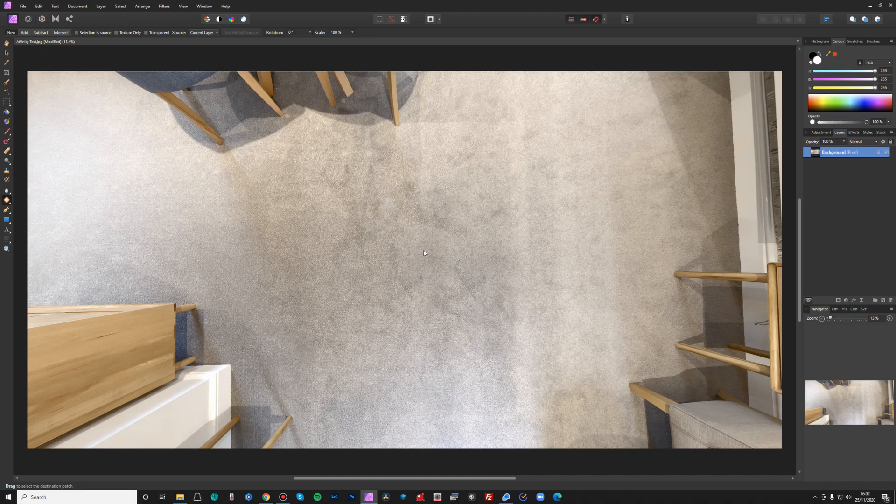
mouse_move(416, 275)
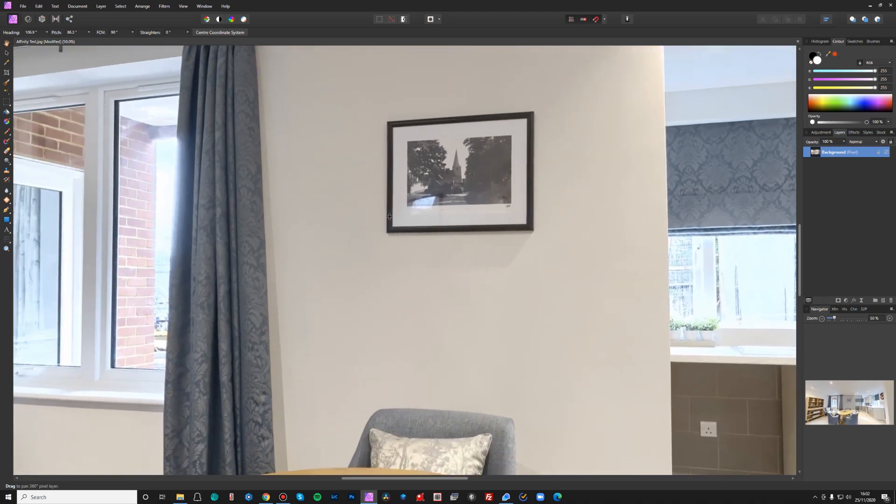
drag(458, 228, 388, 212)
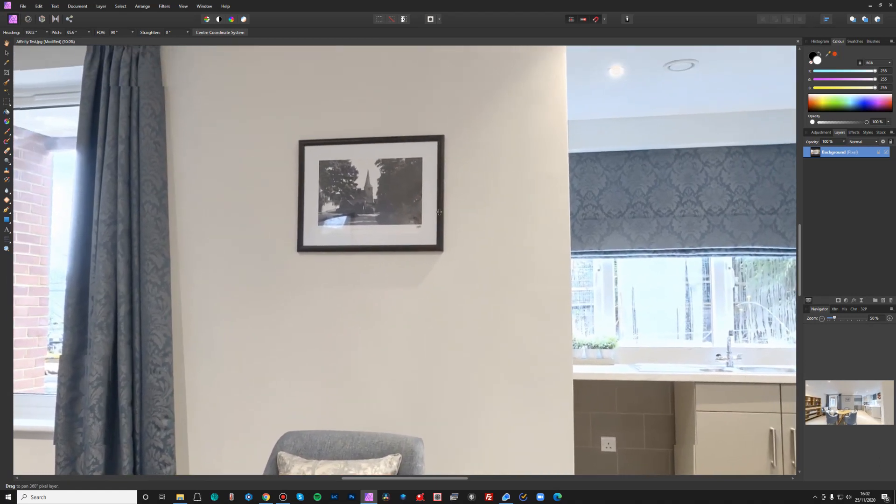
drag(437, 212, 29, 240)
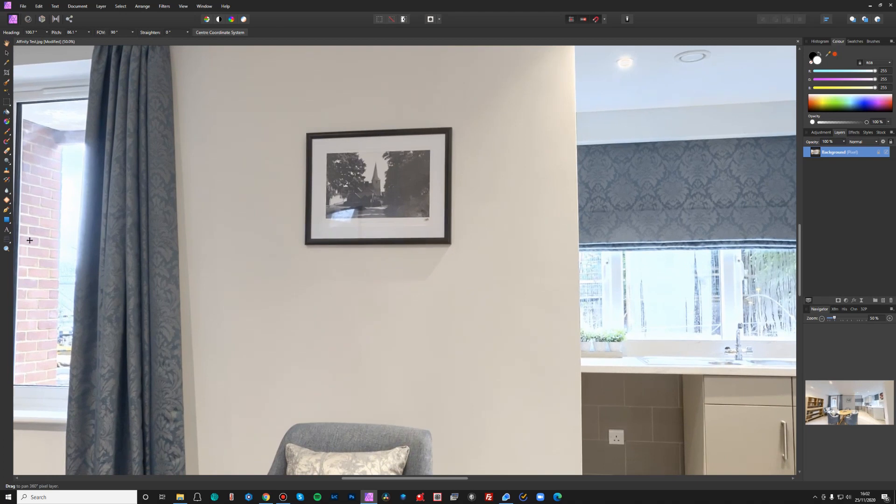
mouse_move(167, 218)
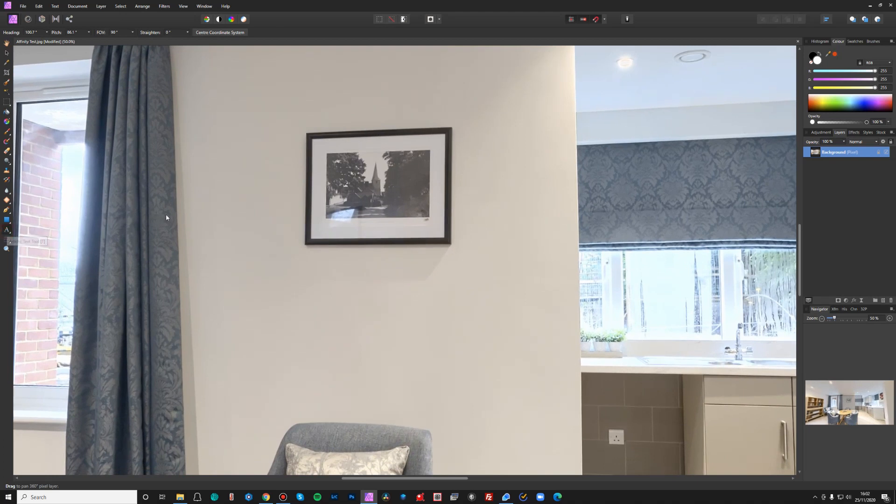
Step: Add artistic text 'CHURCH' in Oswald and centre it above the framed picture
click(6, 229)
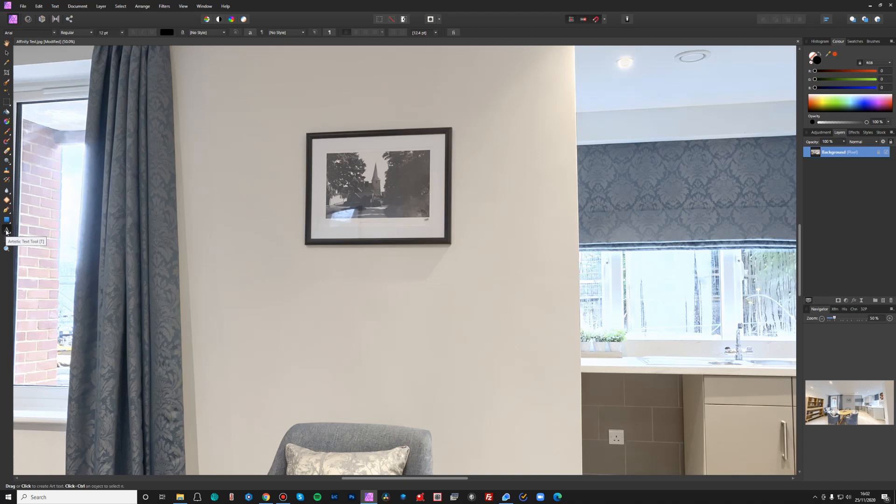
mouse_move(7, 231)
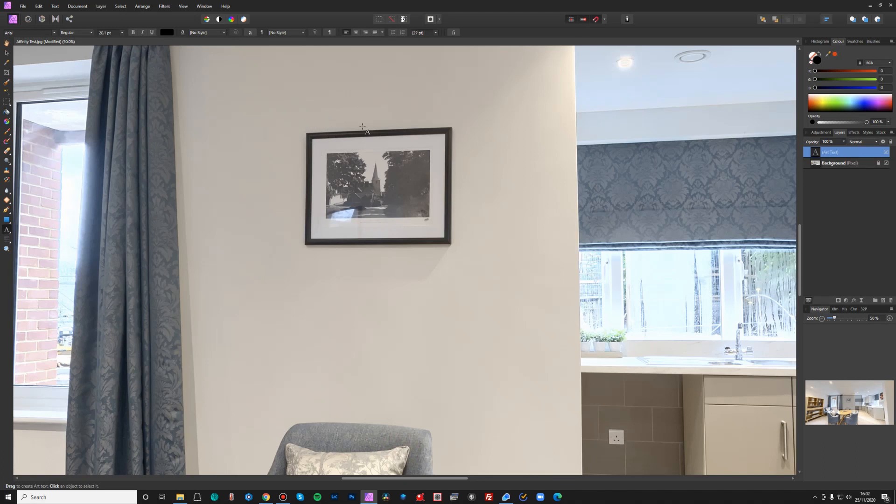
text(CHURCH)
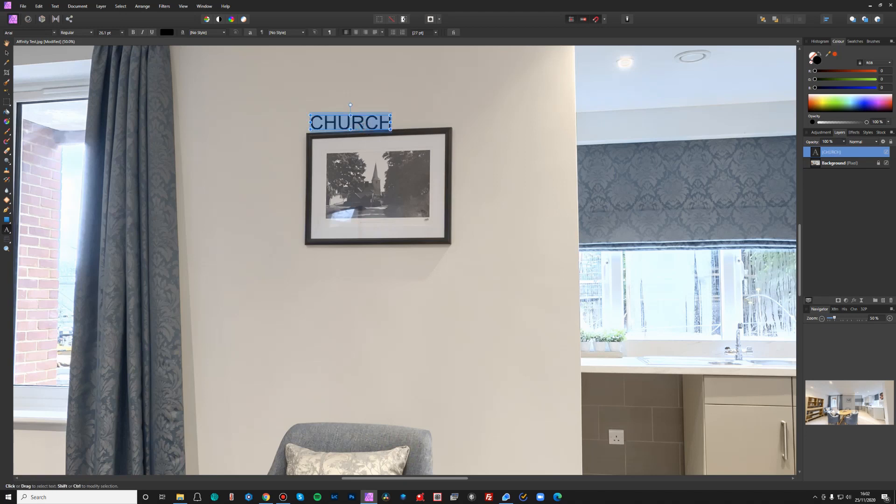
click(52, 32)
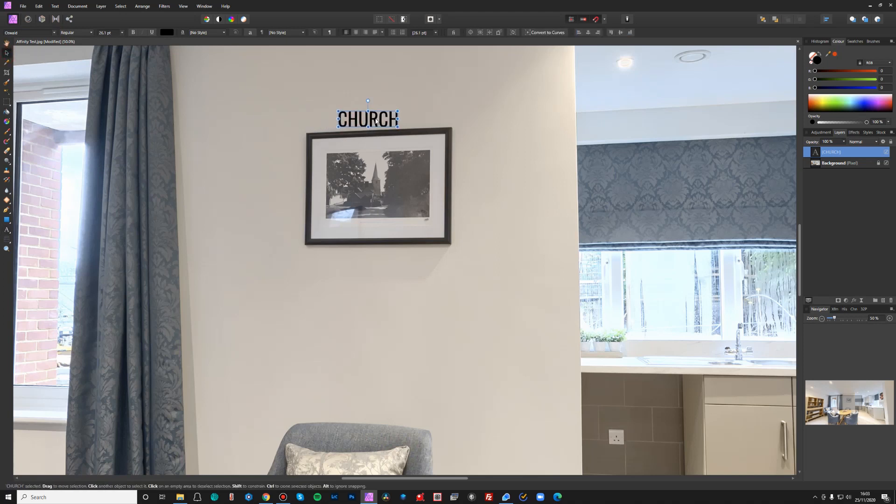
drag(367, 119, 375, 120)
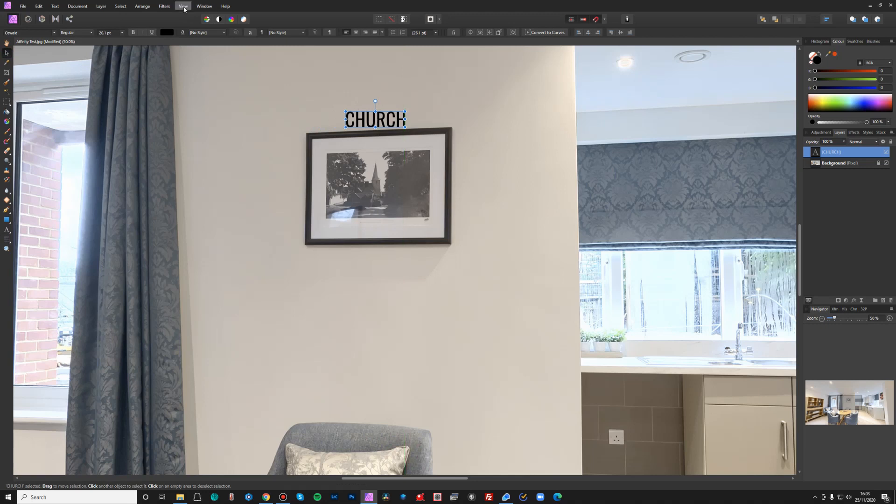
Step: Apply a Perspective distort filter reshaping CHURCH to match the wall
click(164, 5)
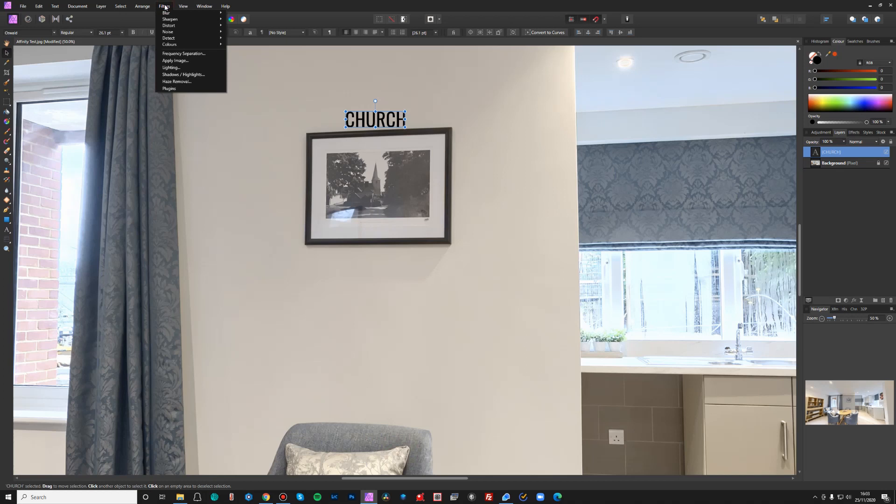
mouse_move(170, 26)
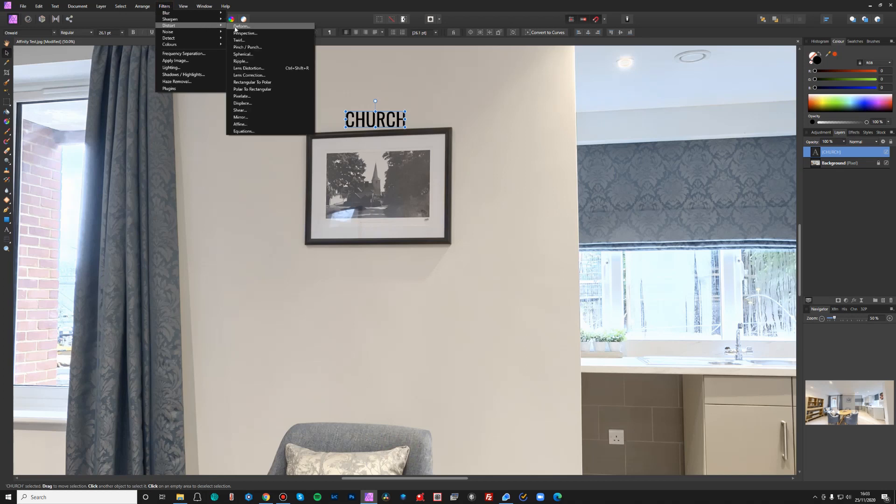
click(247, 33)
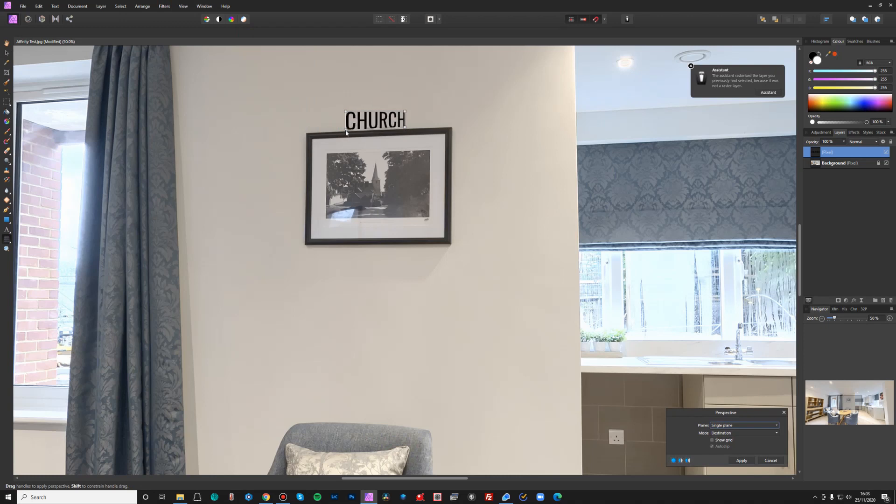
mouse_move(405, 109)
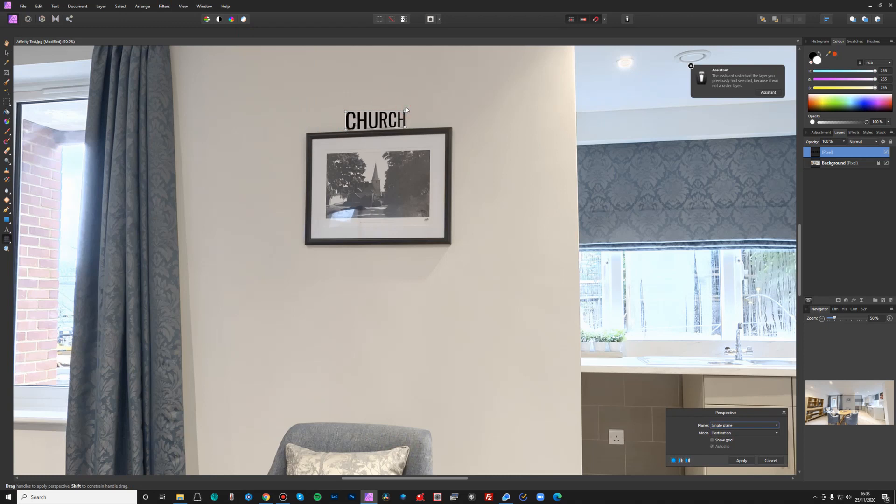
click(691, 65)
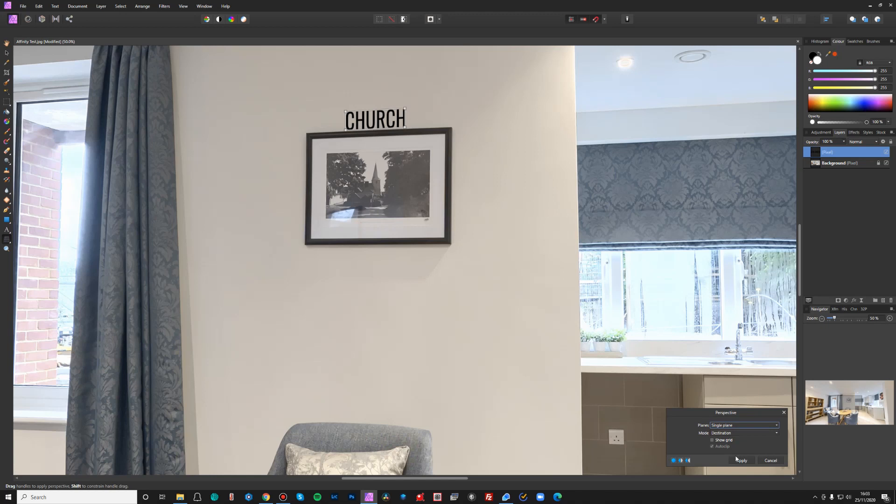
click(742, 461)
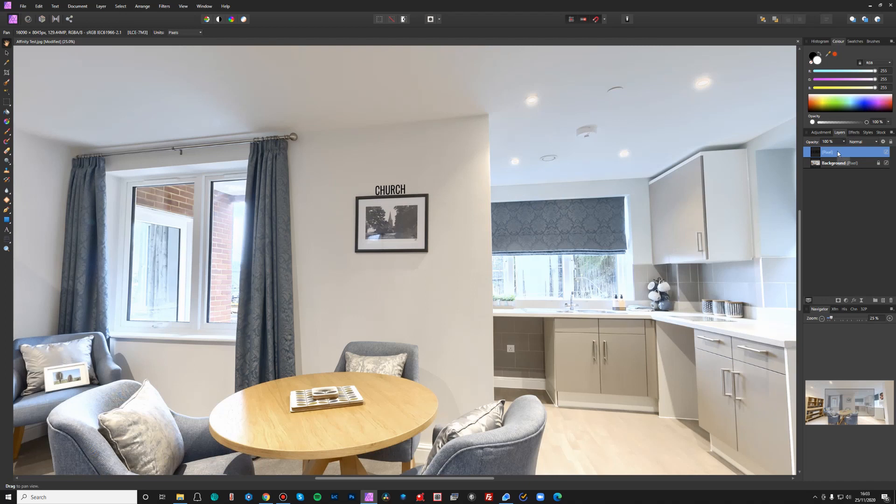
Step: Merge the CHURCH text layer down and remove the live projection to flatten the panorama
right_click(838, 152)
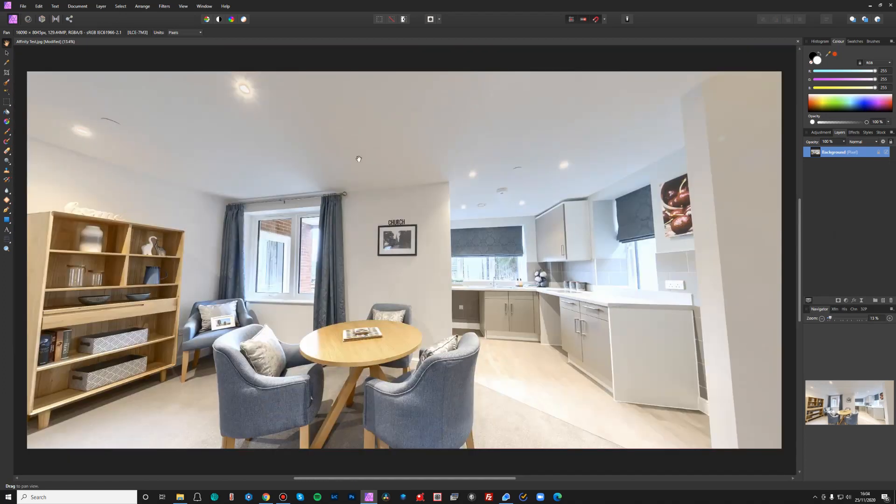
click(99, 5)
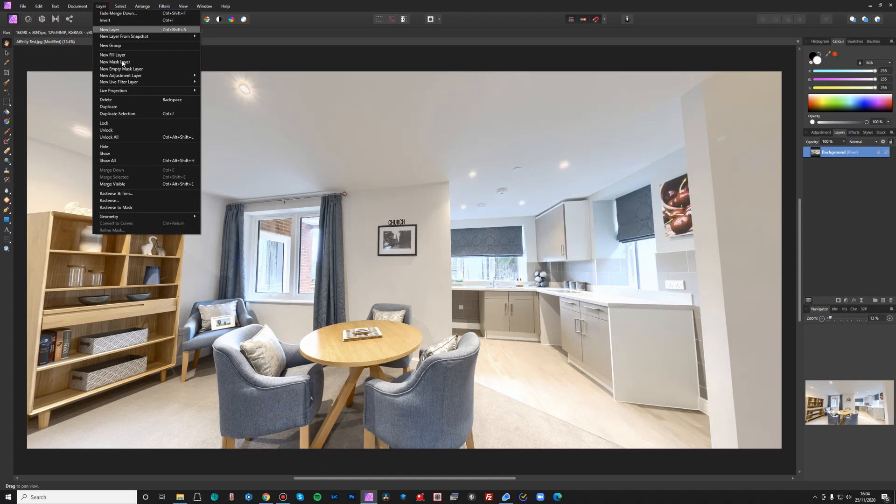
mouse_move(113, 91)
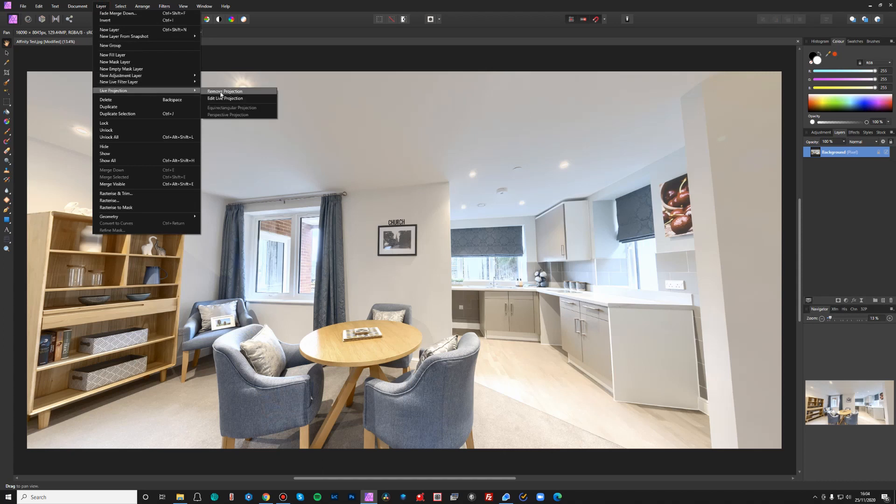
click(223, 91)
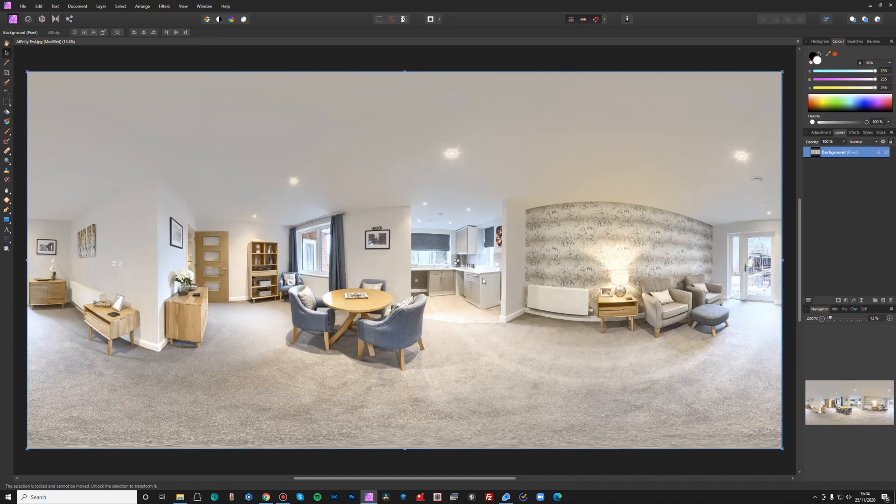
mouse_move(379, 231)
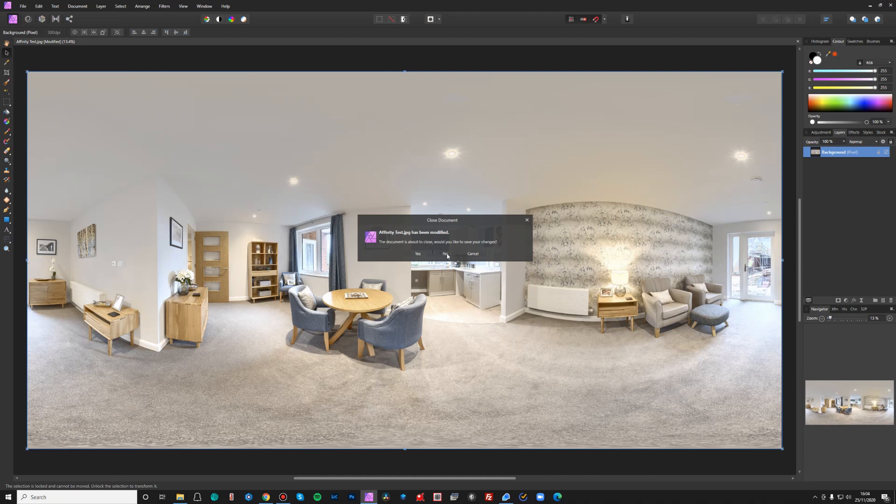
Step: Cancel closing the document, then bring up the JPEG export settings and cancel without exporting
click(445, 254)
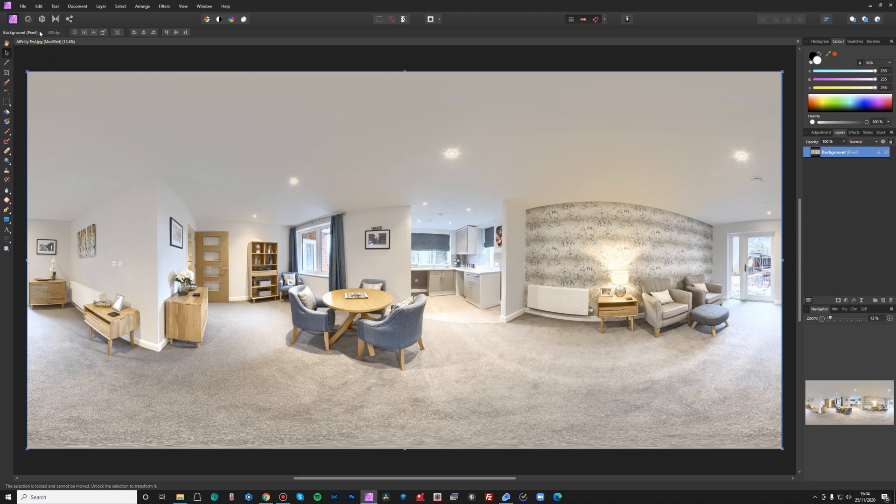
click(26, 6)
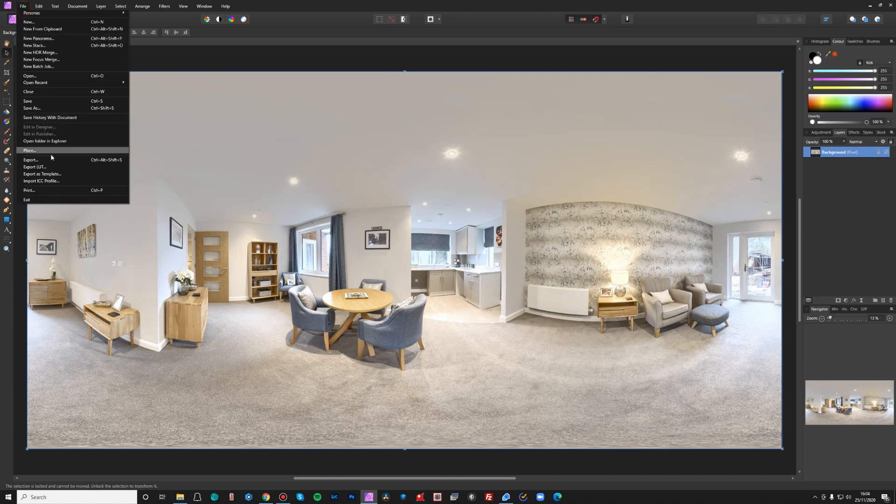
click(31, 159)
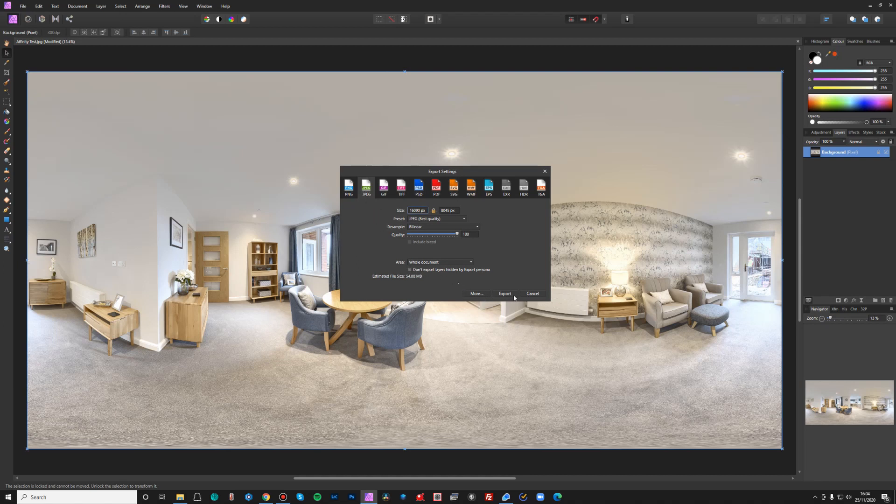
mouse_move(511, 294)
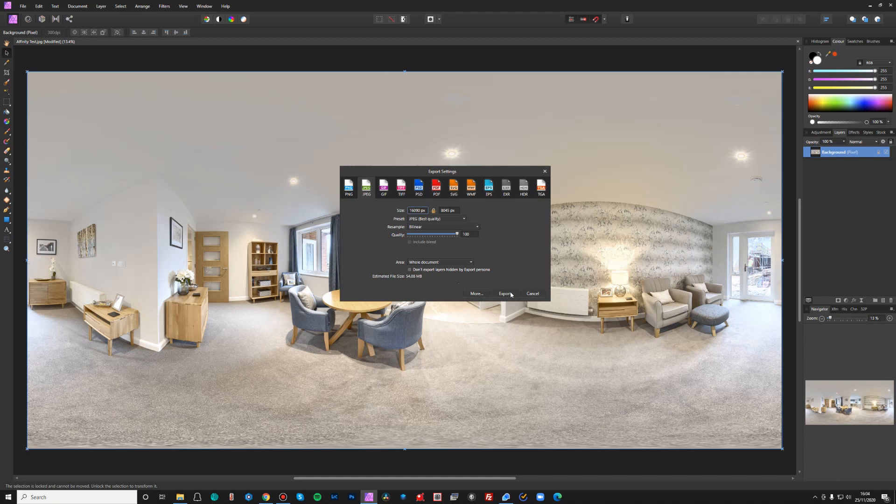
mouse_move(533, 295)
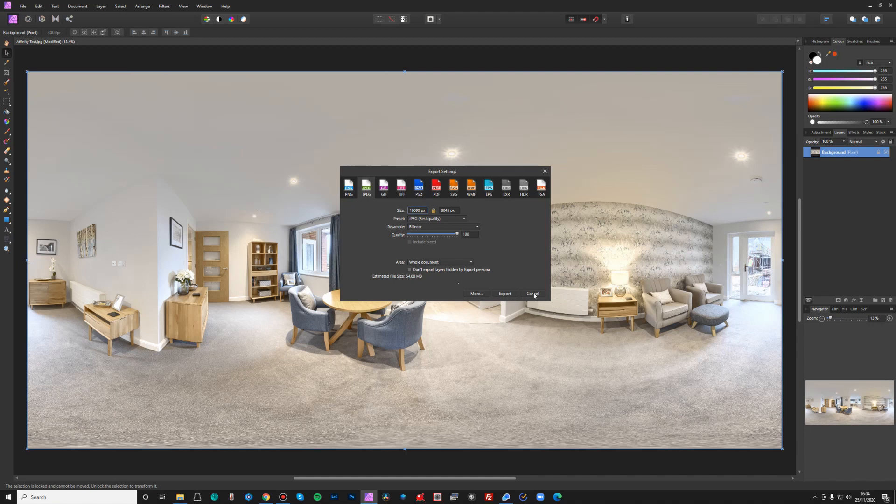
click(532, 293)
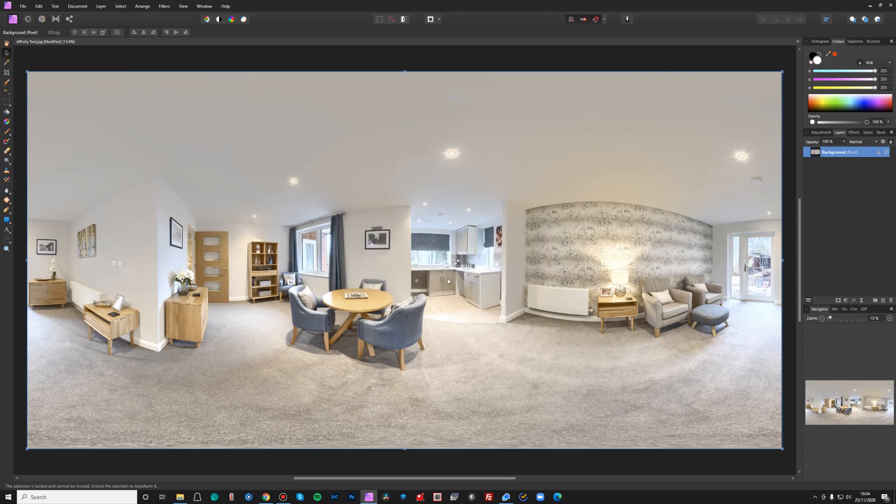